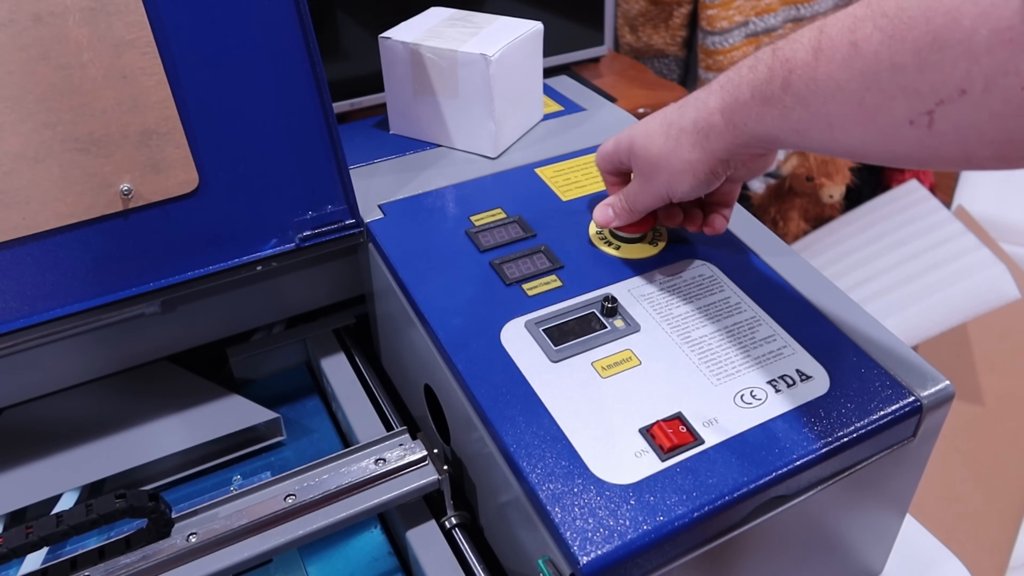
pyautogui.click(628, 235)
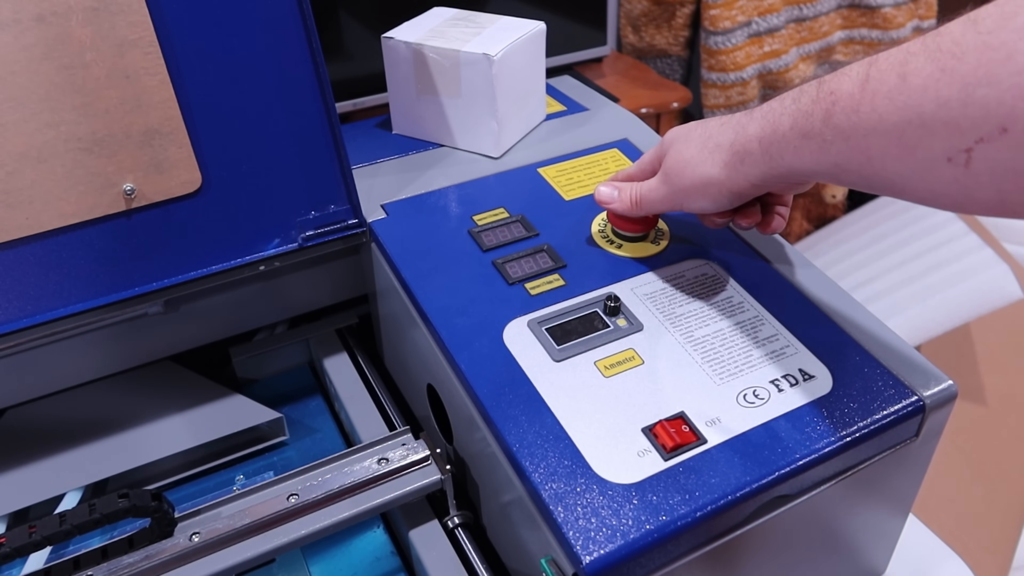
pyautogui.click(627, 229)
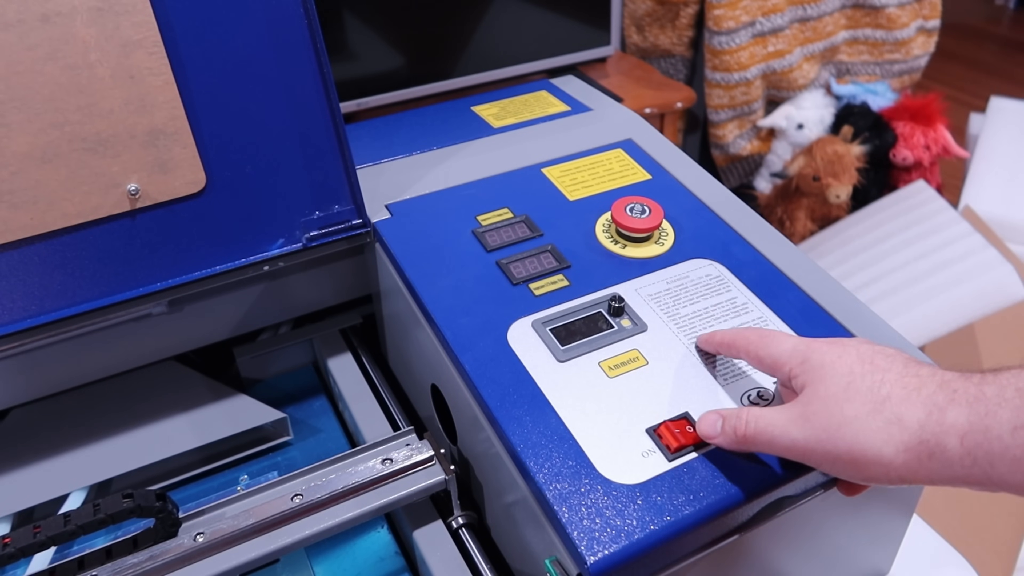
pyautogui.click(683, 437)
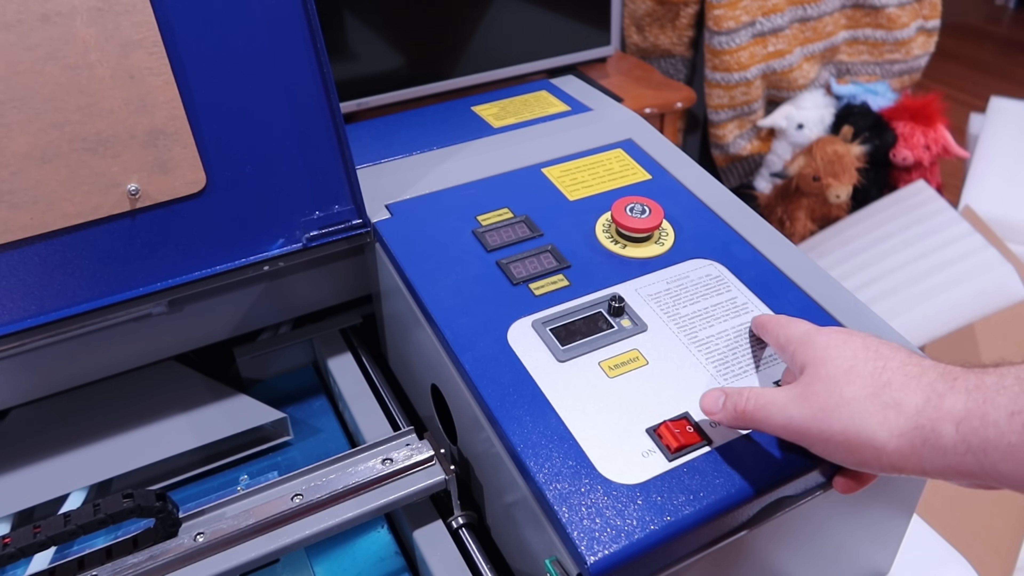
pyautogui.click(682, 434)
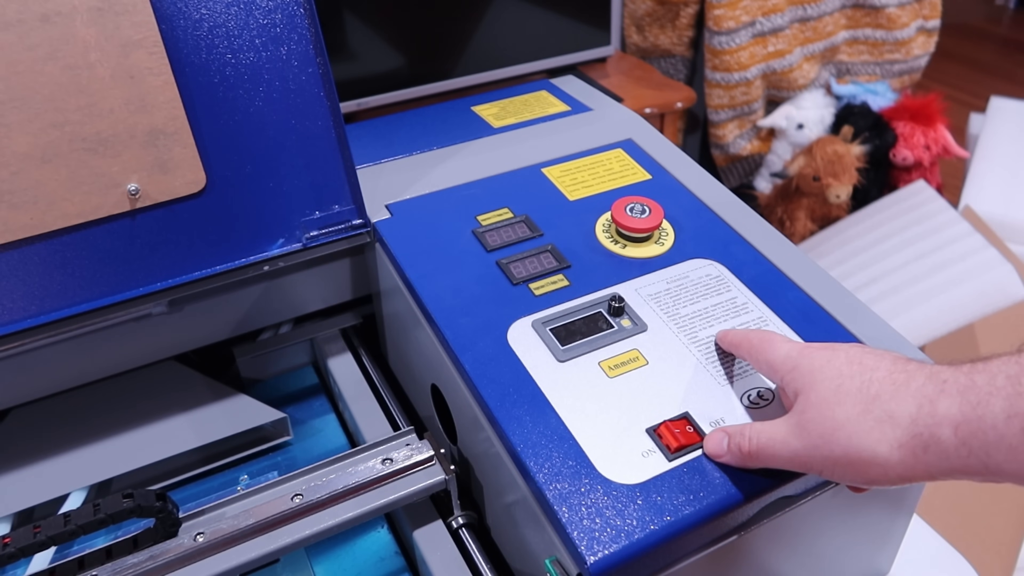
pyautogui.click(676, 438)
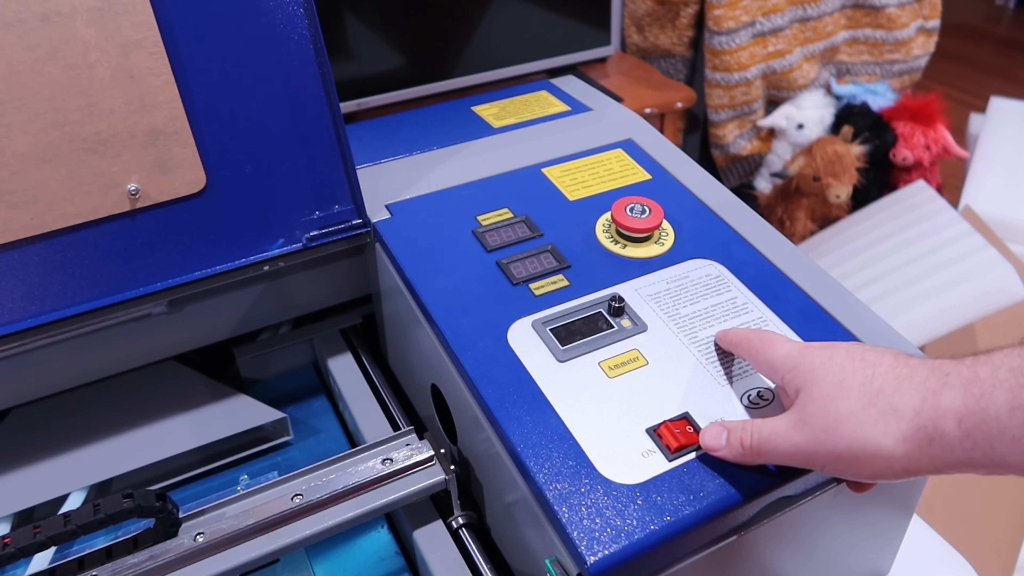